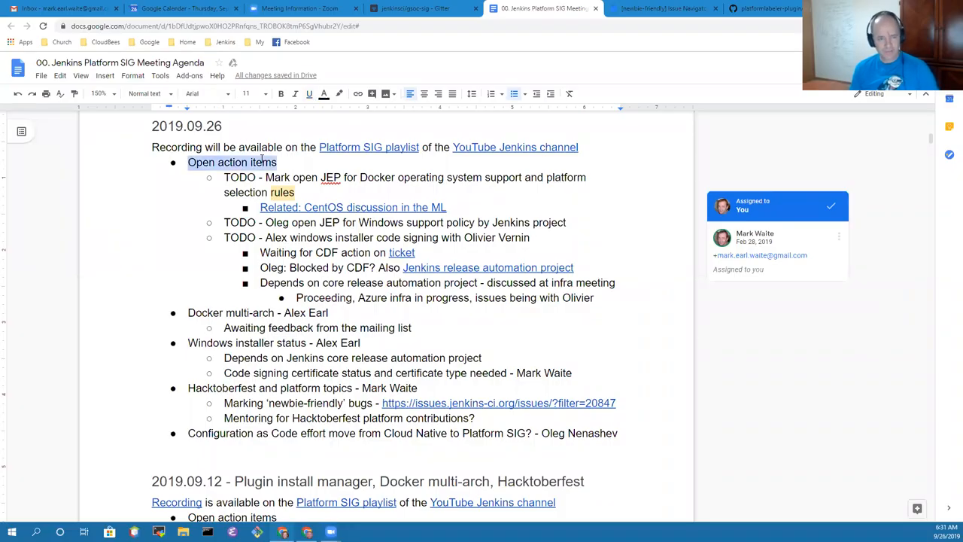
Mark Docker multi-arch as '- defer' and add Mark Waite to Windows installer status.
left_click(282, 193)
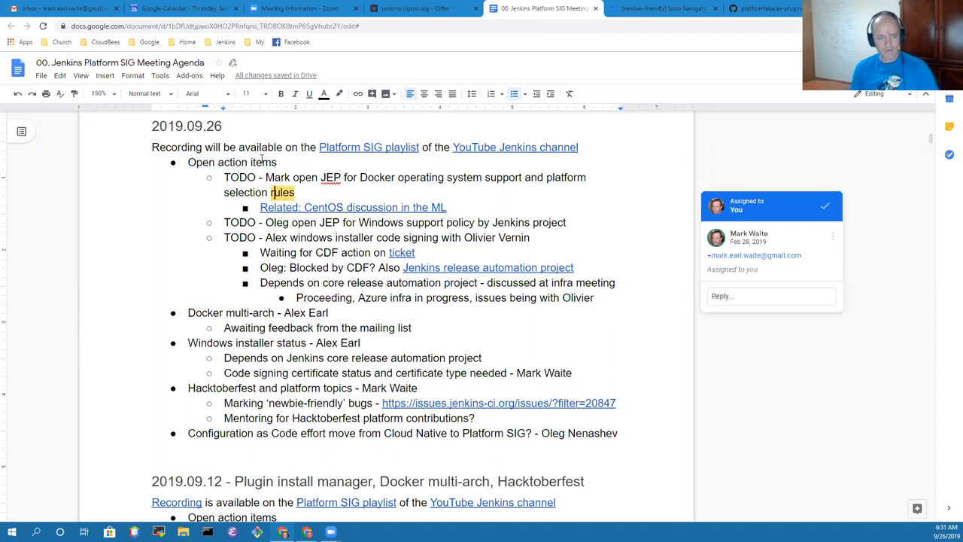
type("- de")
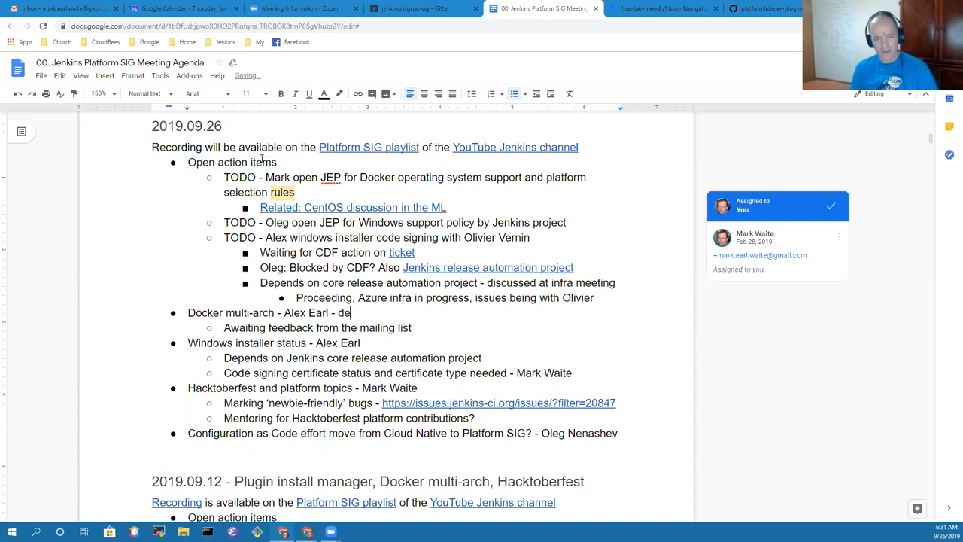
type("fer")
left_click(334, 343)
type(" & M")
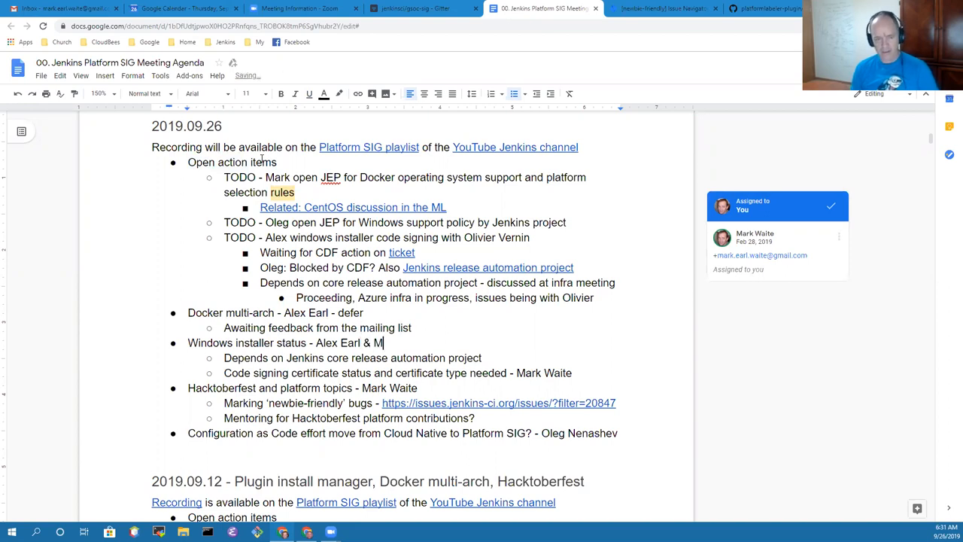
type("ark Waite")
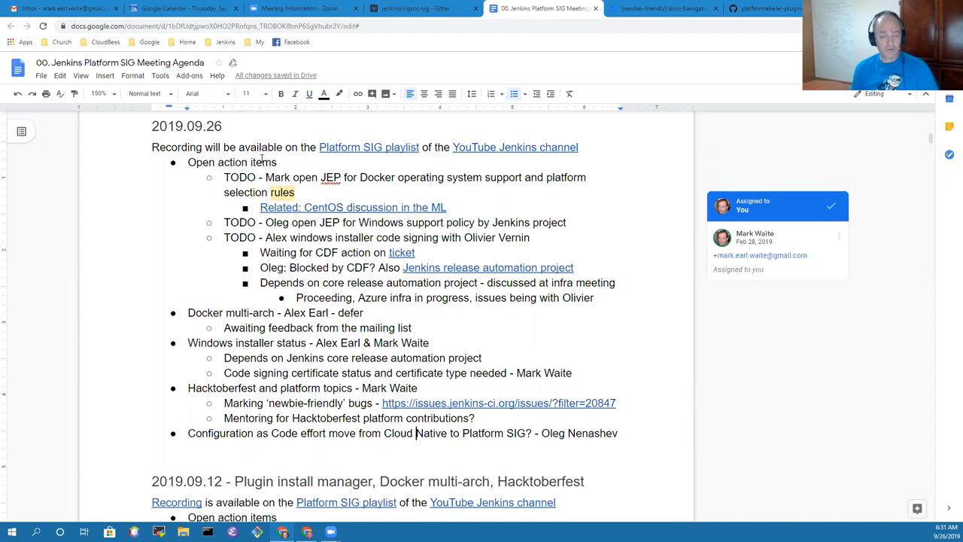
triple_click(403, 432)
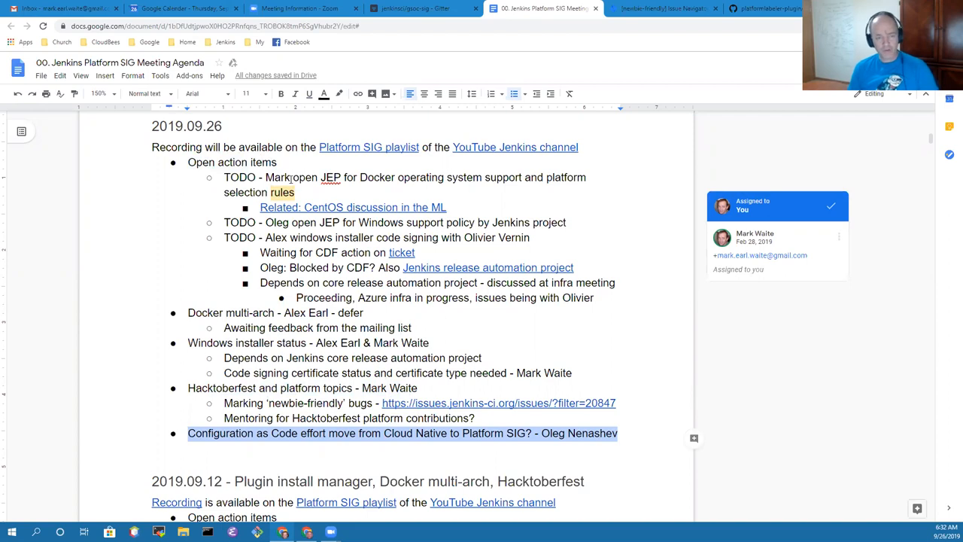
double_click(277, 177)
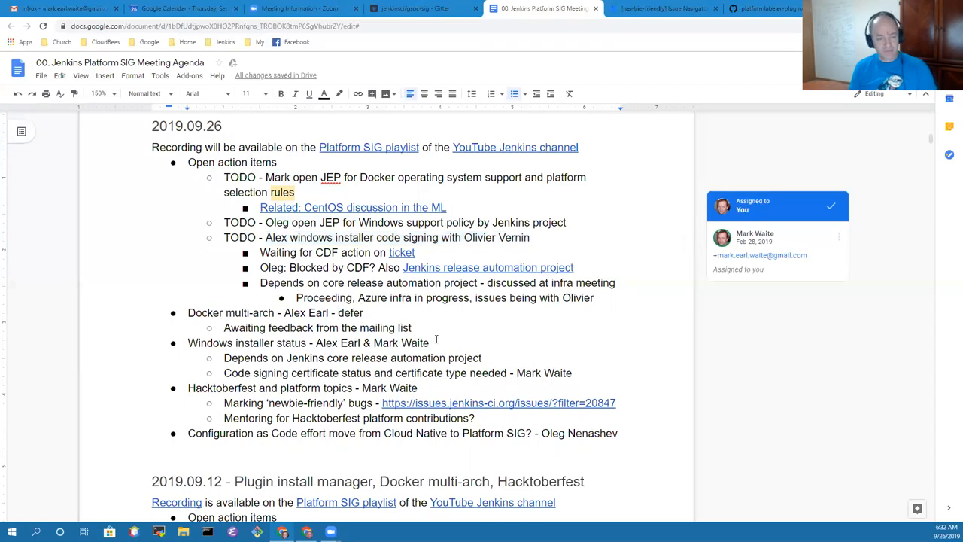
mouse_move(302, 343)
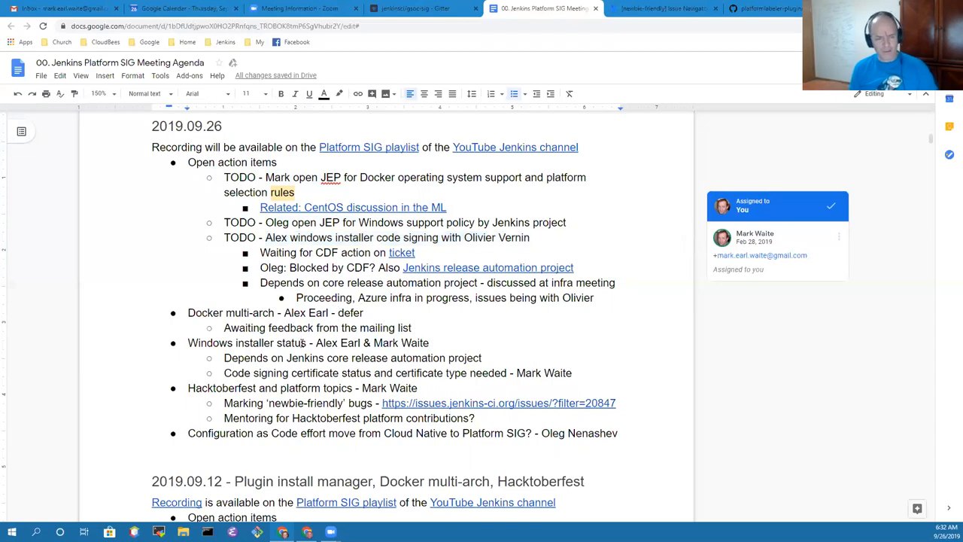
triple_click(309, 343)
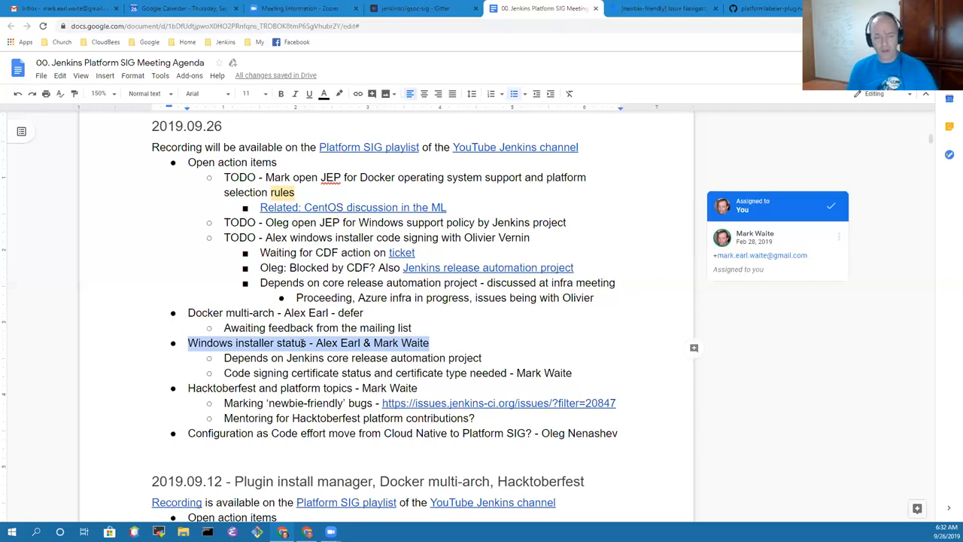
left_click(224, 372)
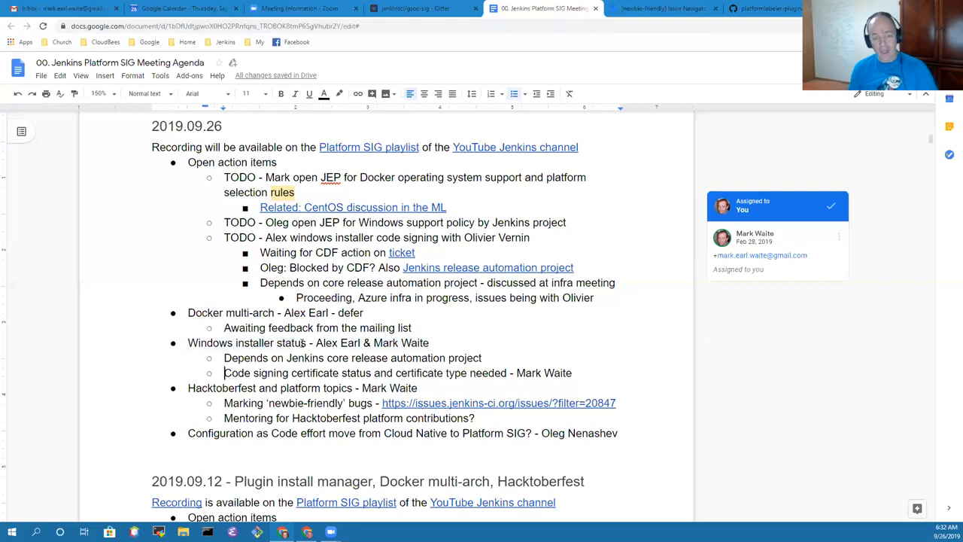
left_click_drag(224, 372, 370, 373)
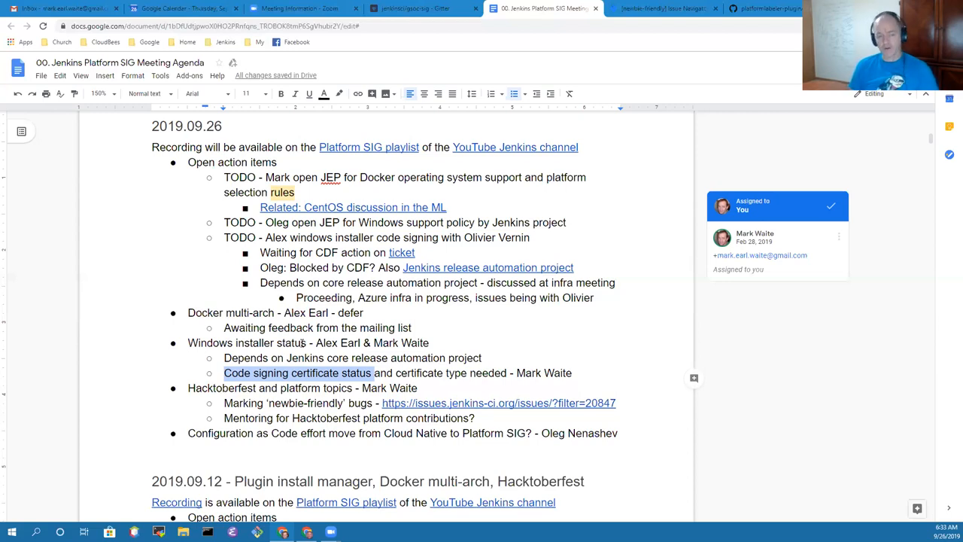
left_click(224, 373)
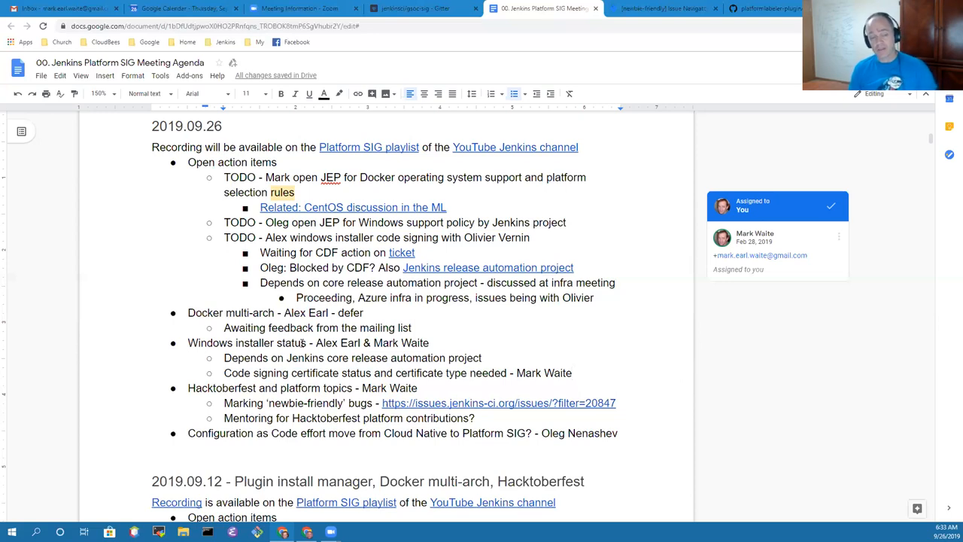
left_click(572, 373)
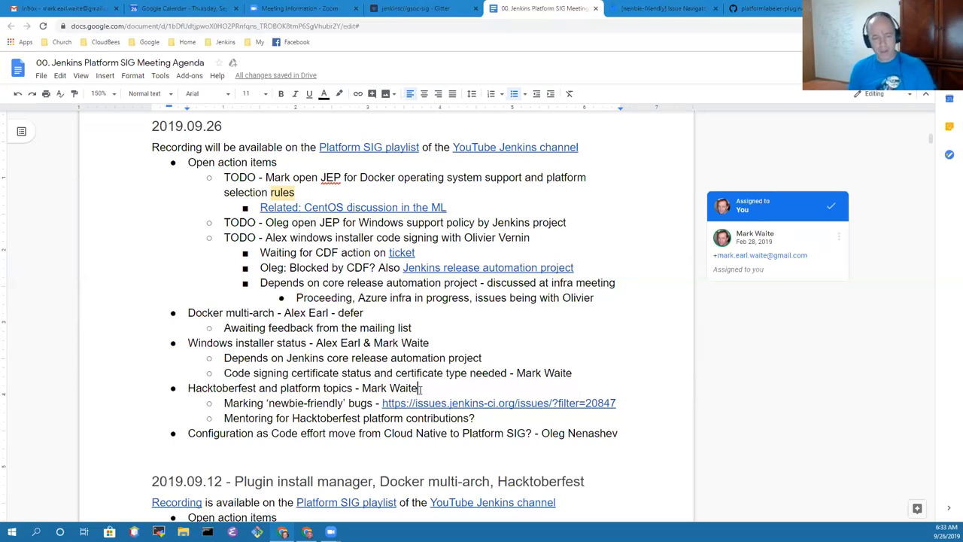
Add a sub-bullet under code signing: 'Good progress, continue with a new personal certificate'.
key("enter")
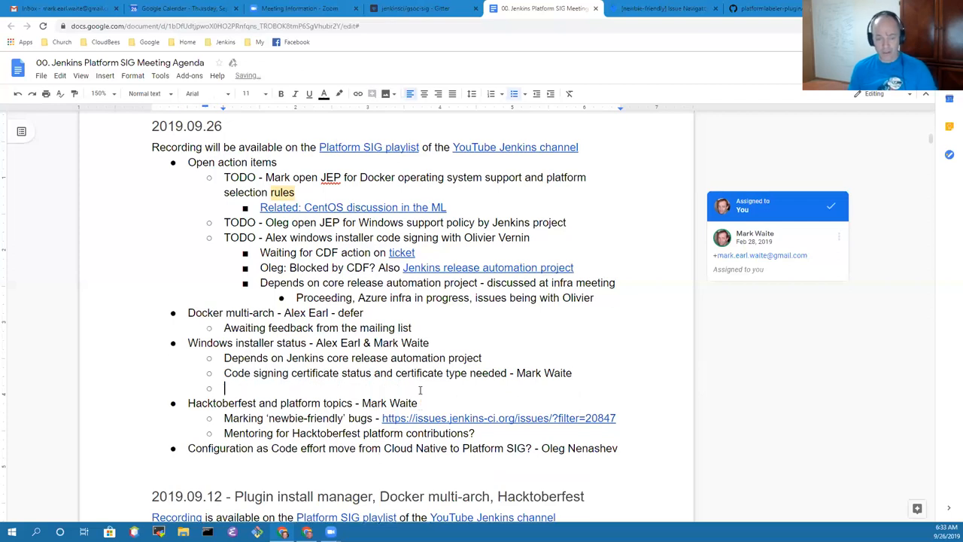
type("Good progress, c")
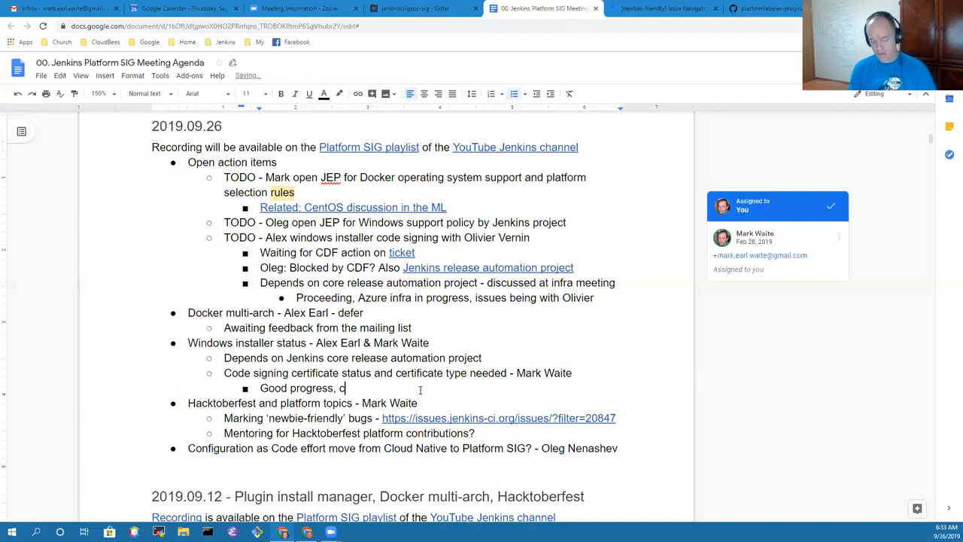
type("ontinue")
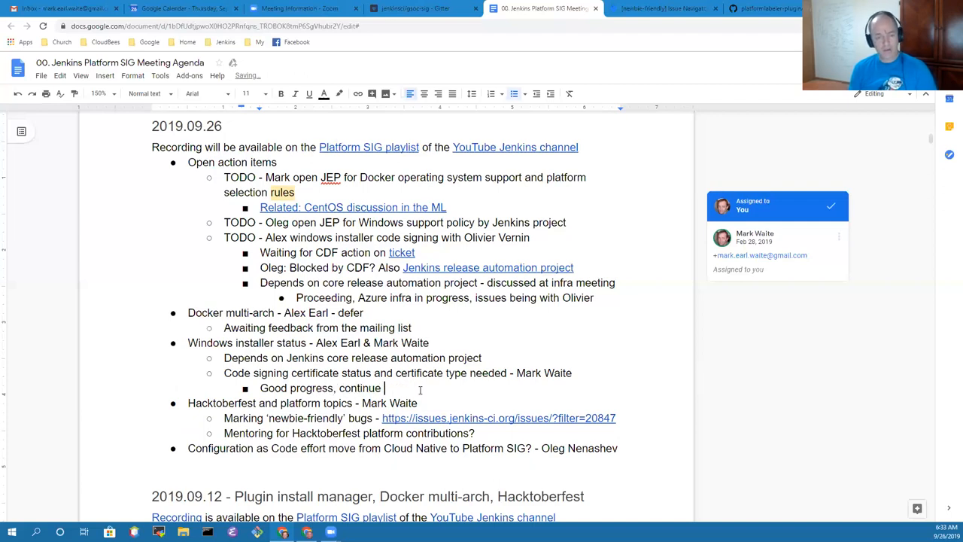
type("with a")
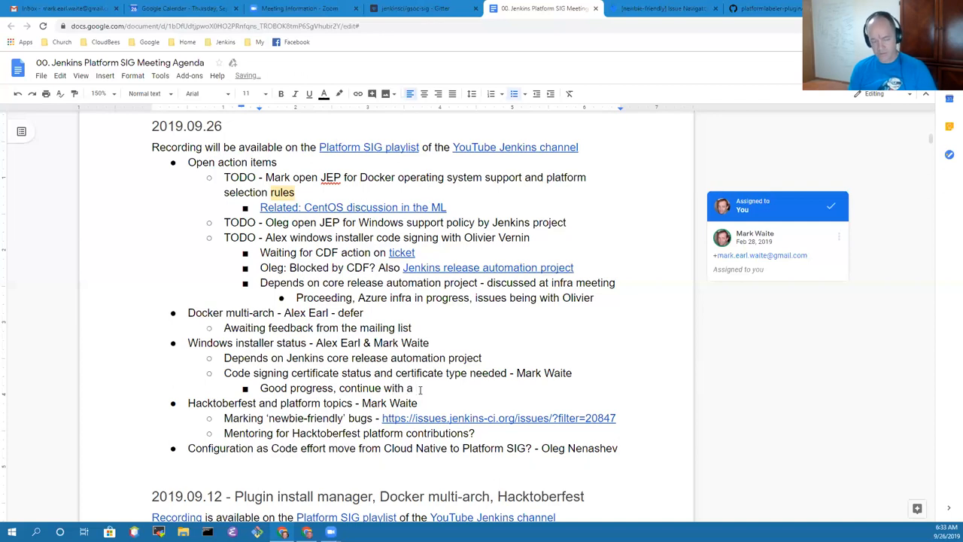
type("new ce")
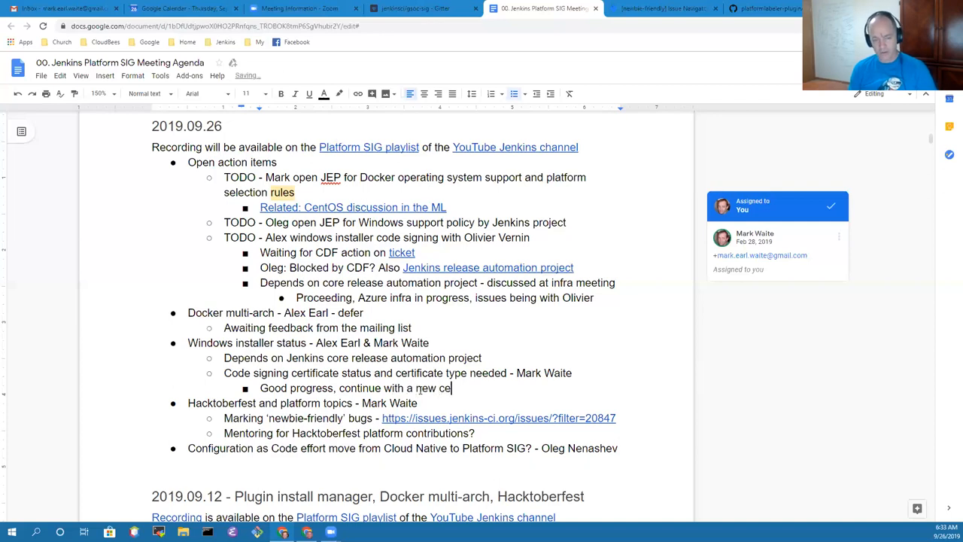
type("rtificate")
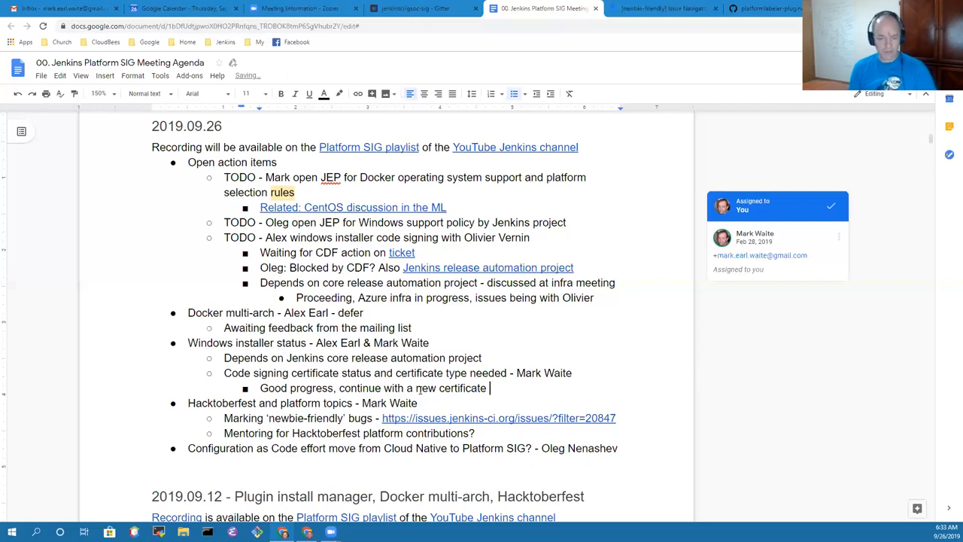
type("personal")
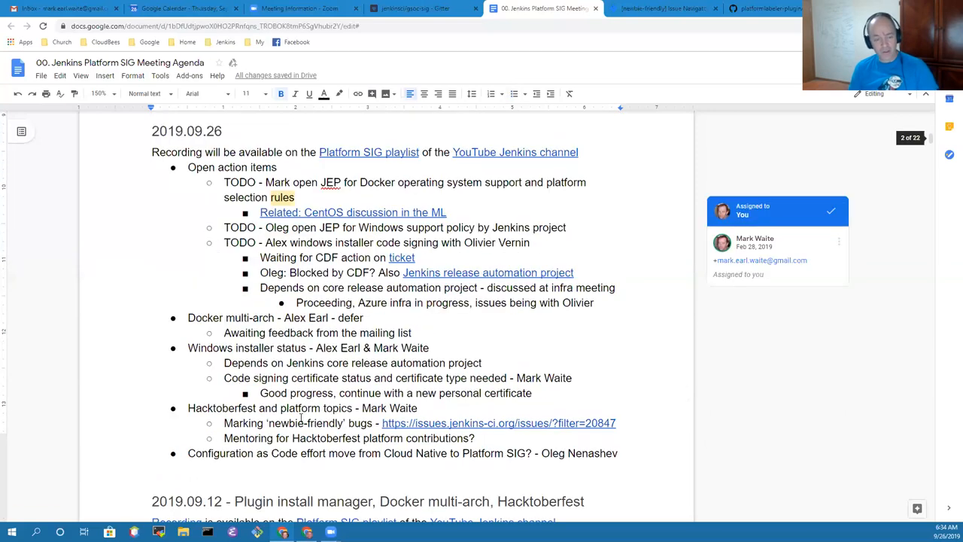
scroll("down", 3)
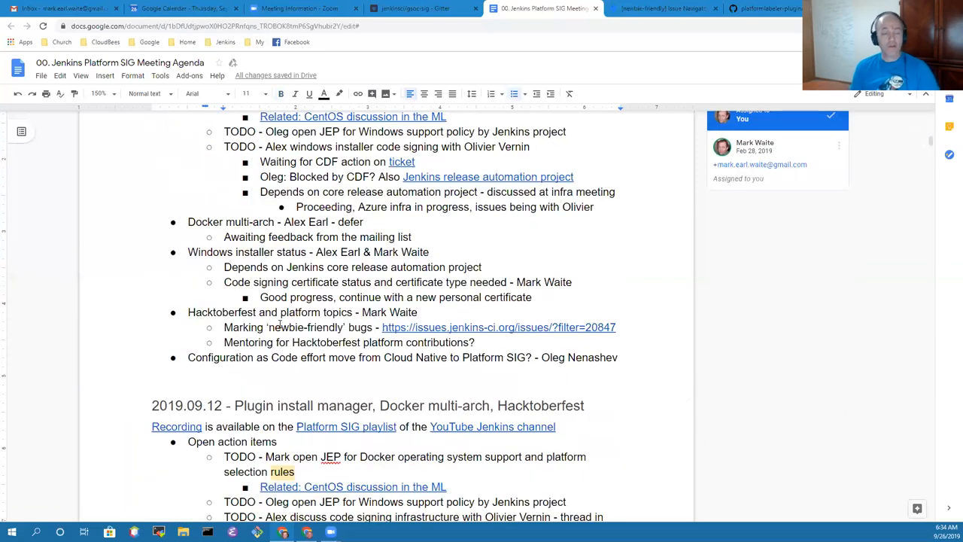
left_click(225, 326)
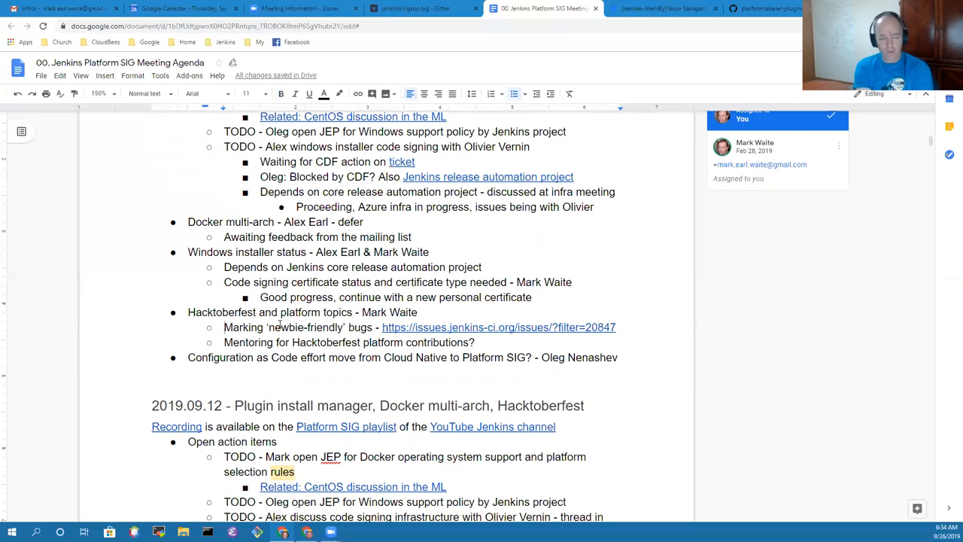
left_click(224, 326)
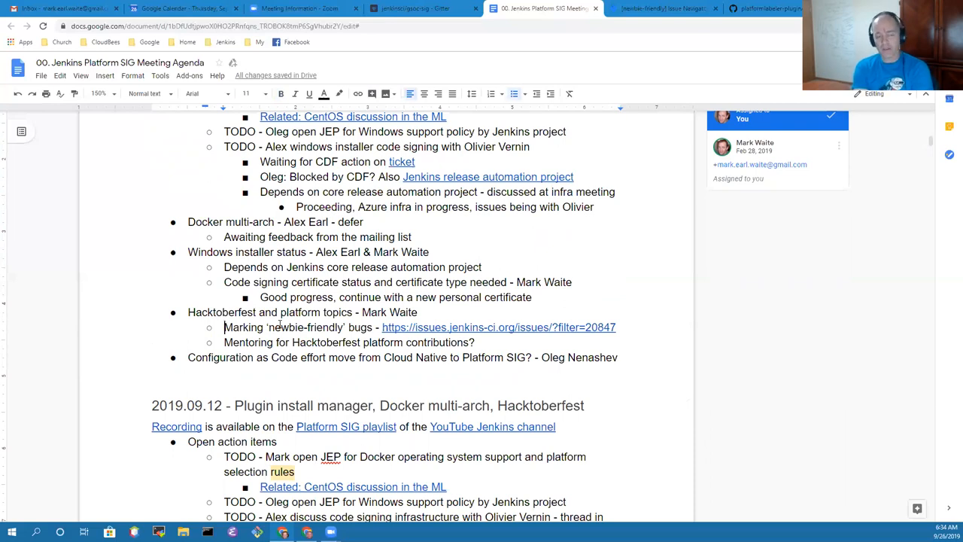
left_click(224, 326)
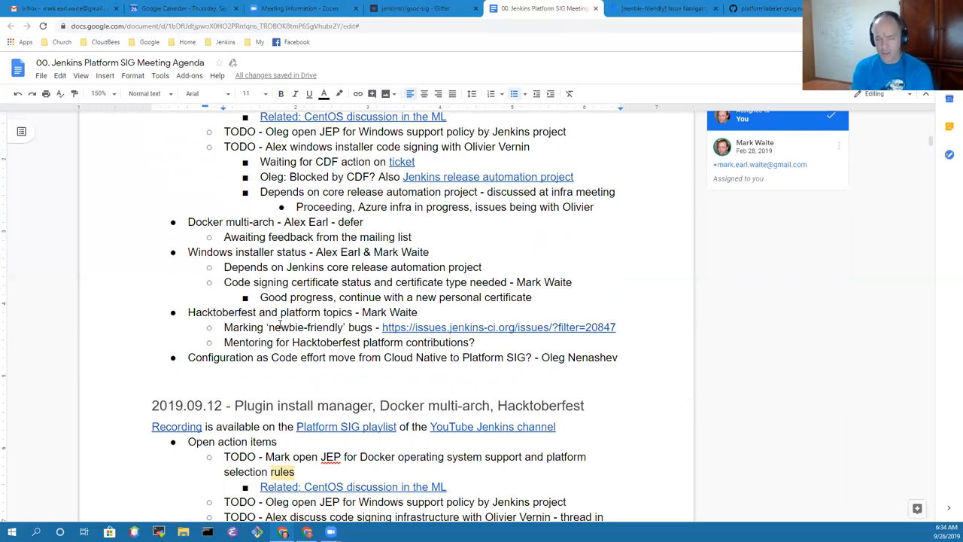